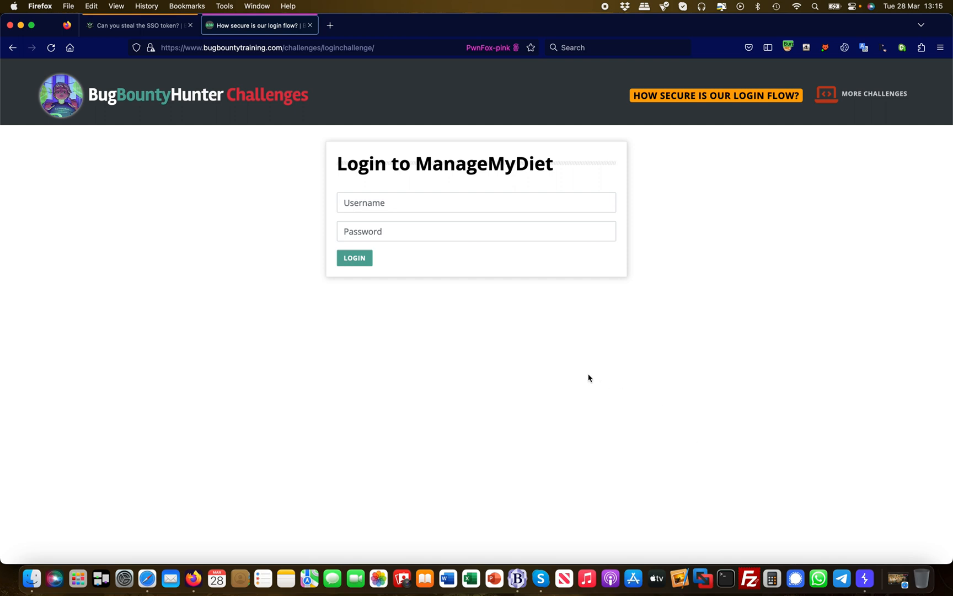
{"action": "mouse_move", "coordinate": [545, 336]}
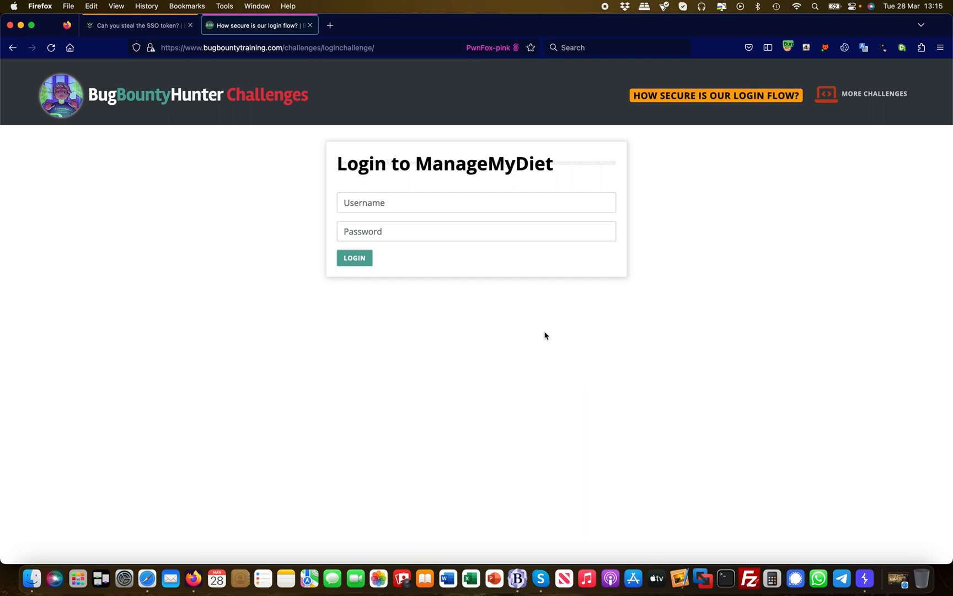
{"action": "mouse_move", "coordinate": [415, 202]}
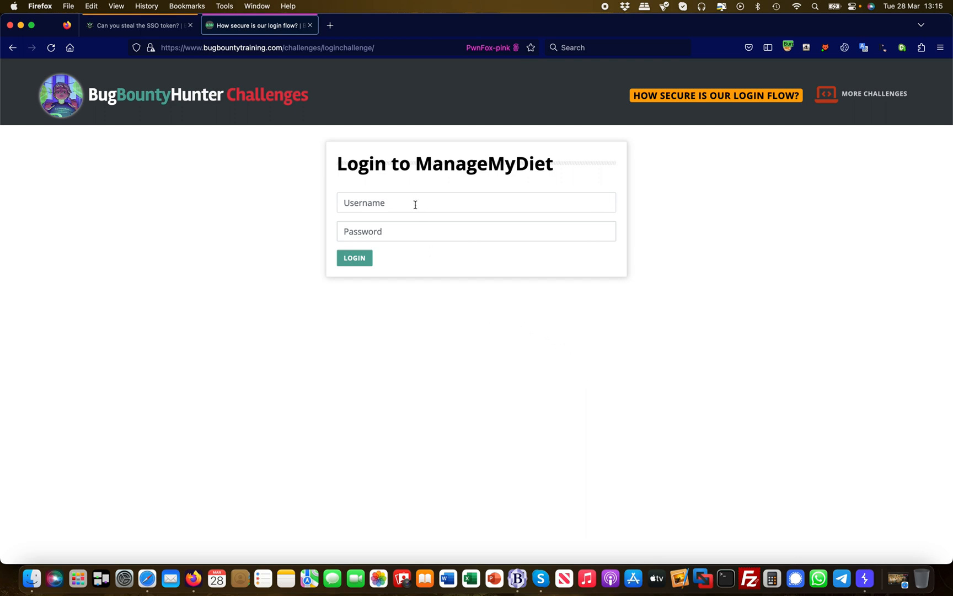
Submit the login form as admin and wait for dietplan.php to load
{"action": "type", "text": "admin"}
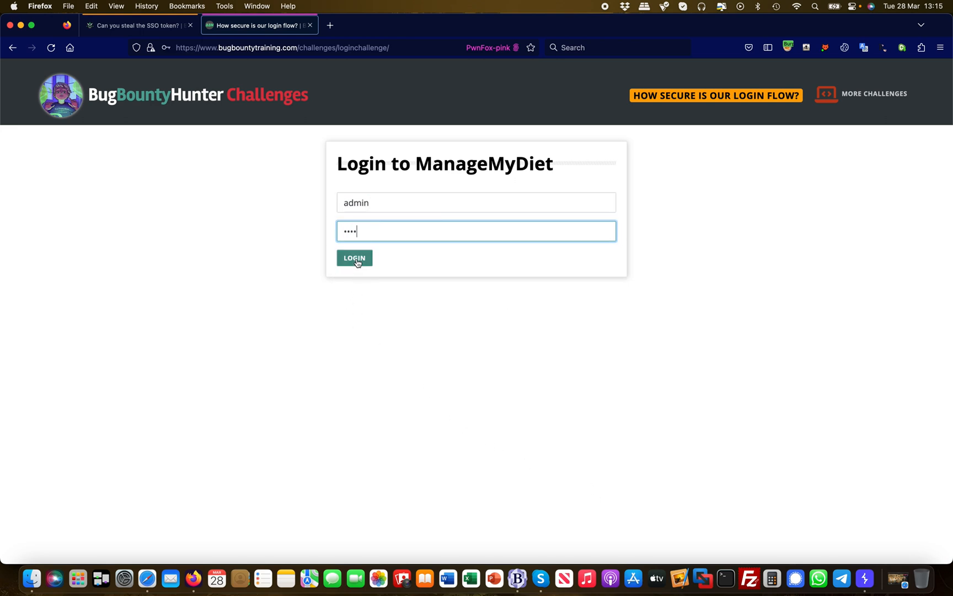
{"action": "left_click", "coordinate": [354, 258]}
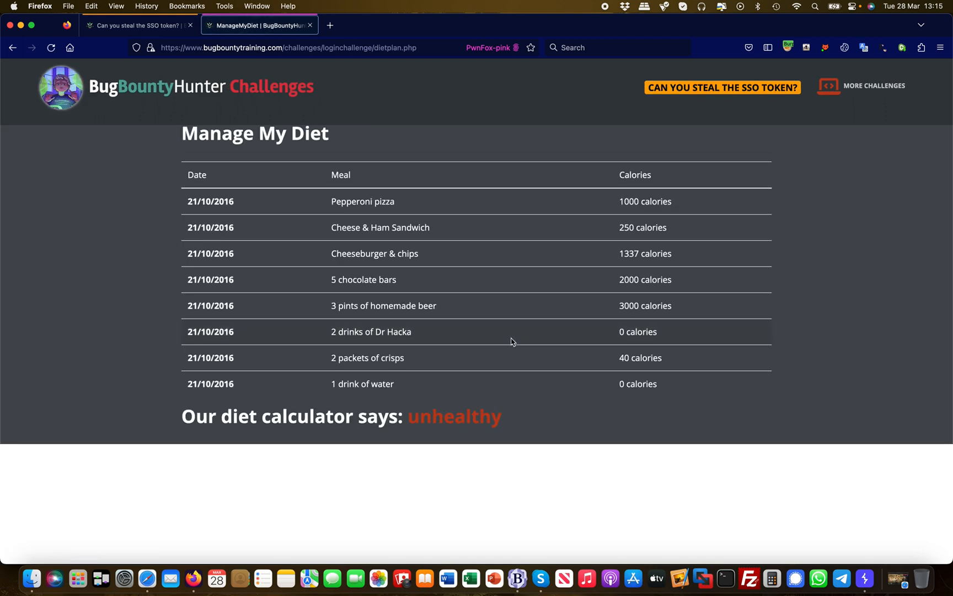
{"action": "mouse_move", "coordinate": [592, 318]}
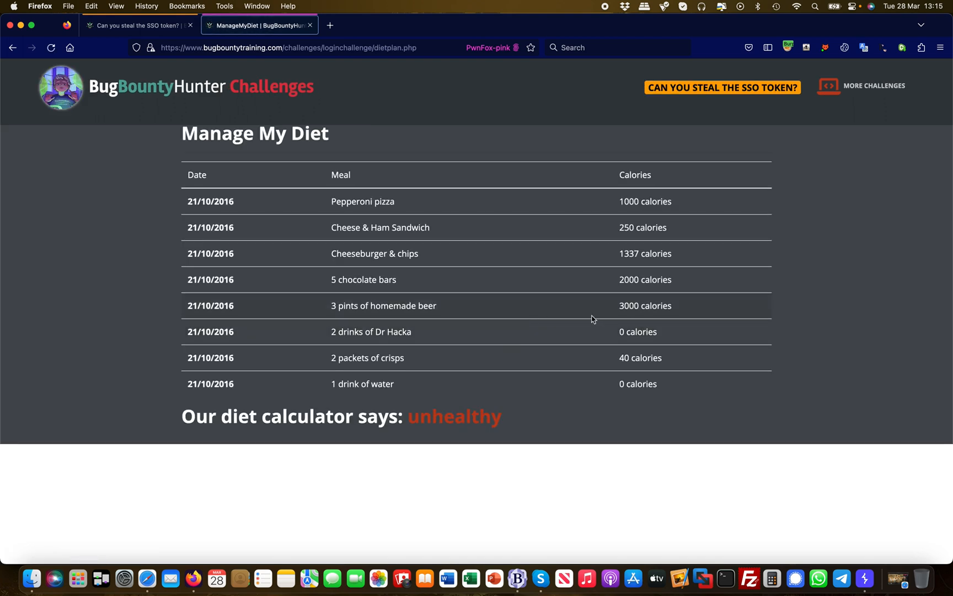
{"action": "left_click", "coordinate": [860, 563]}
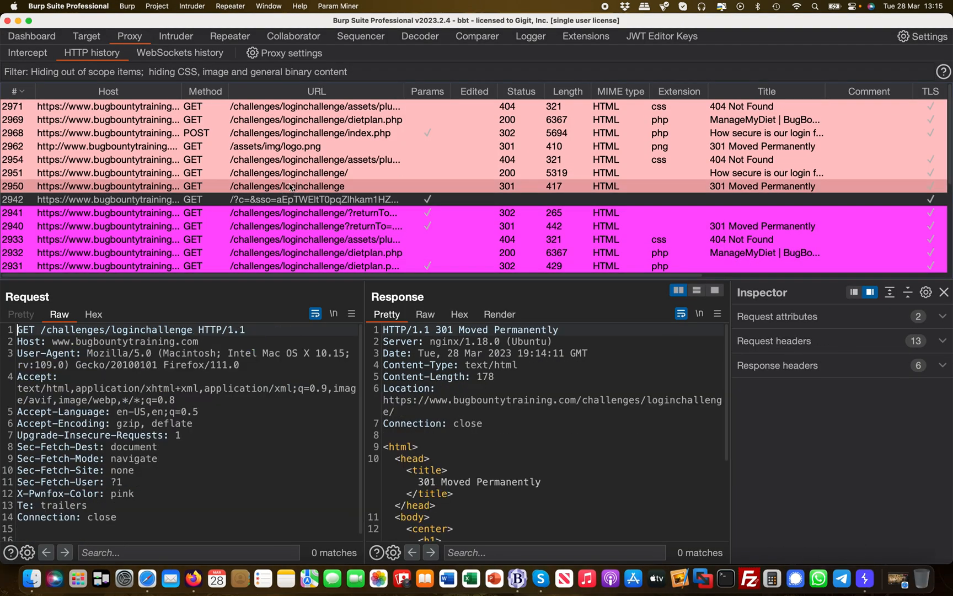
Select the POST index.php entry and mark the sso Set-Cookie in its response
{"action": "left_click", "coordinate": [316, 133]}
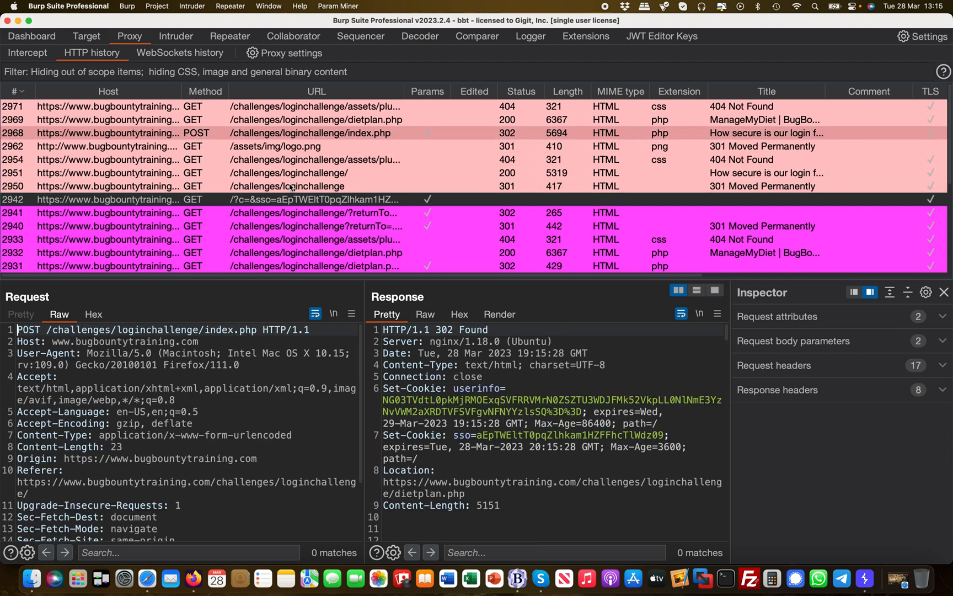
{"action": "scroll", "scroll_direction": "down", "scroll_amount": 3}
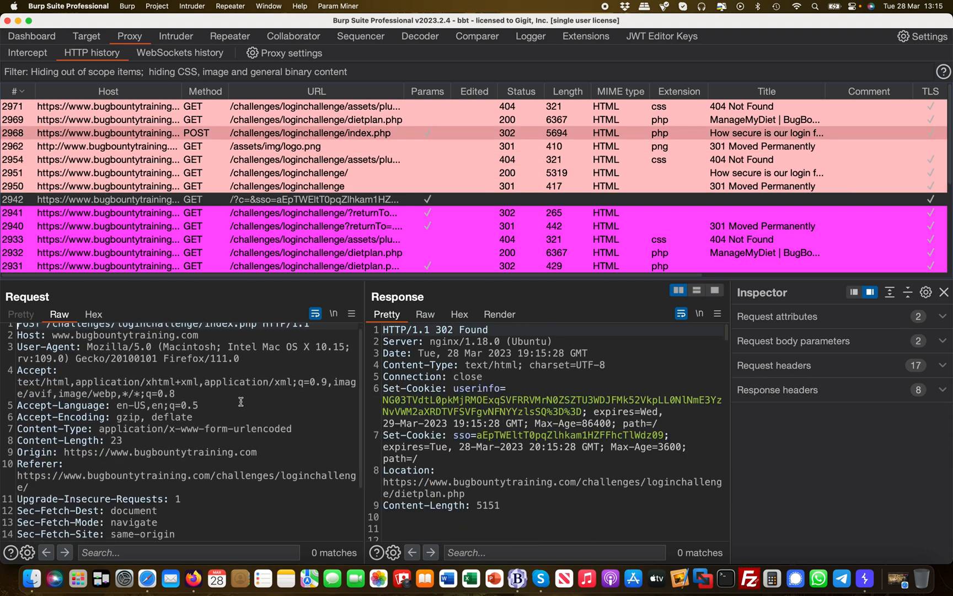
{"action": "scroll", "scroll_direction": "down", "scroll_amount": 3}
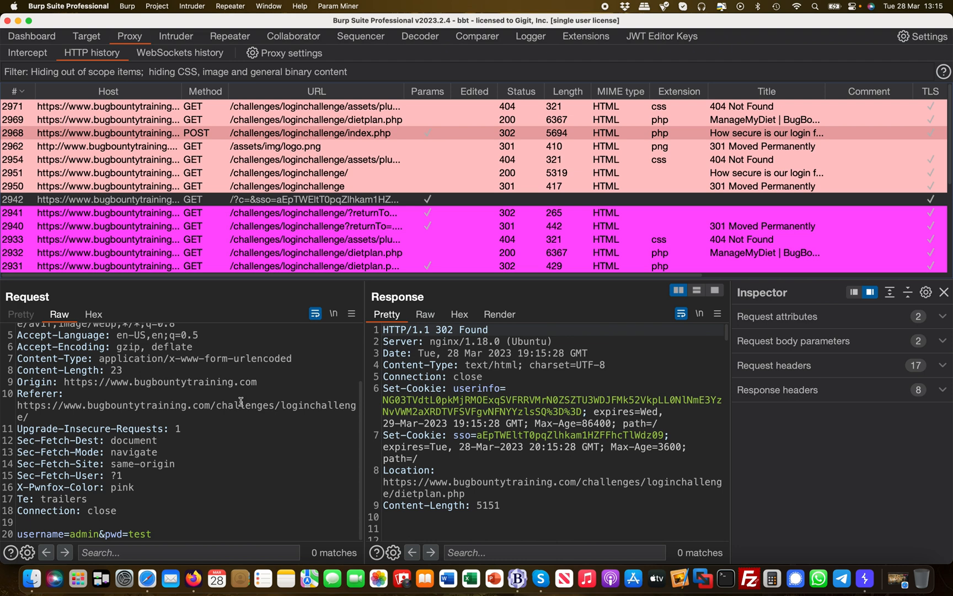
{"action": "mouse_move", "coordinate": [588, 457]}
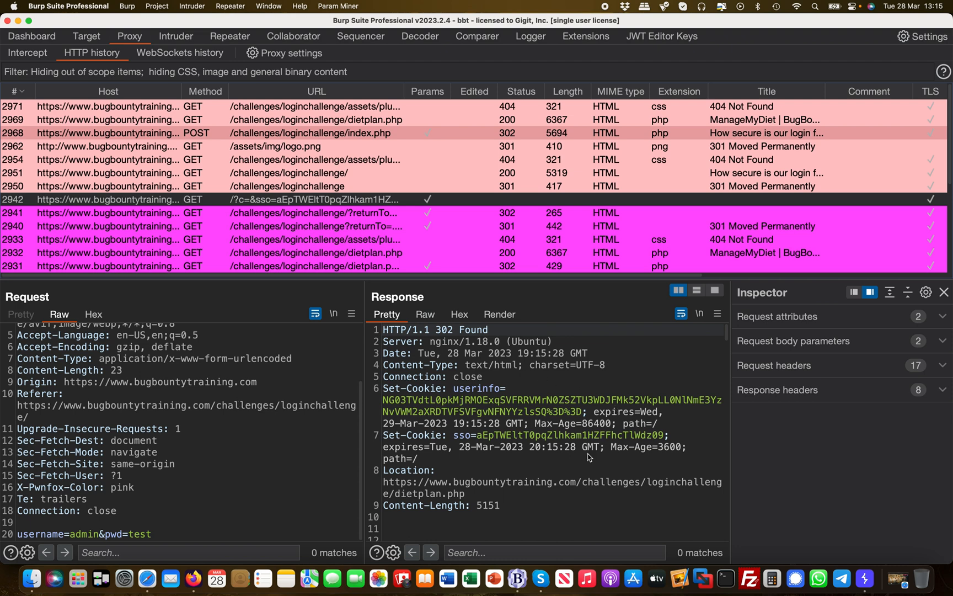
{"action": "mouse_move", "coordinate": [675, 440]}
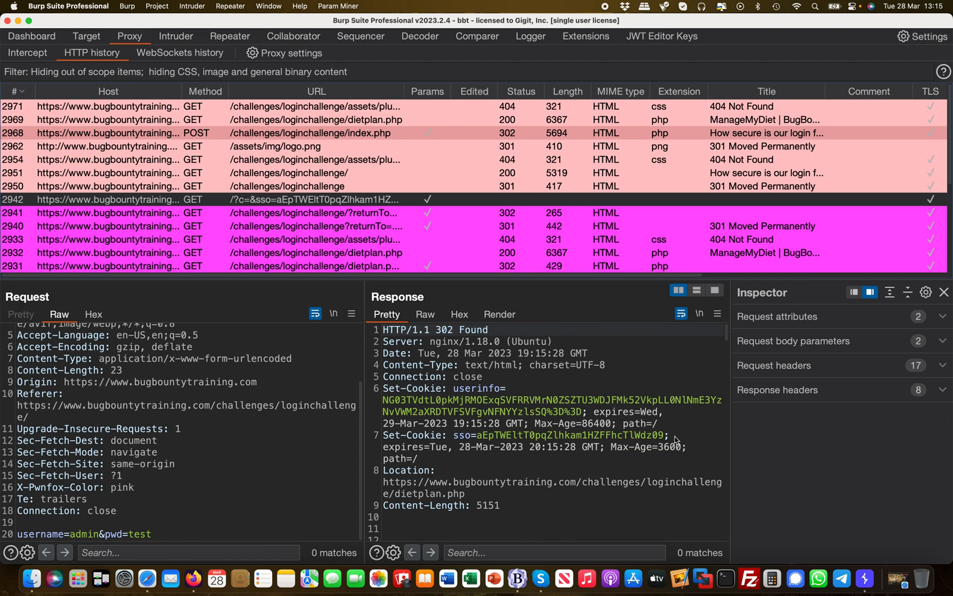
{"action": "left_click_drag", "start_coordinate": [452, 435], "coordinate": [668, 436]}
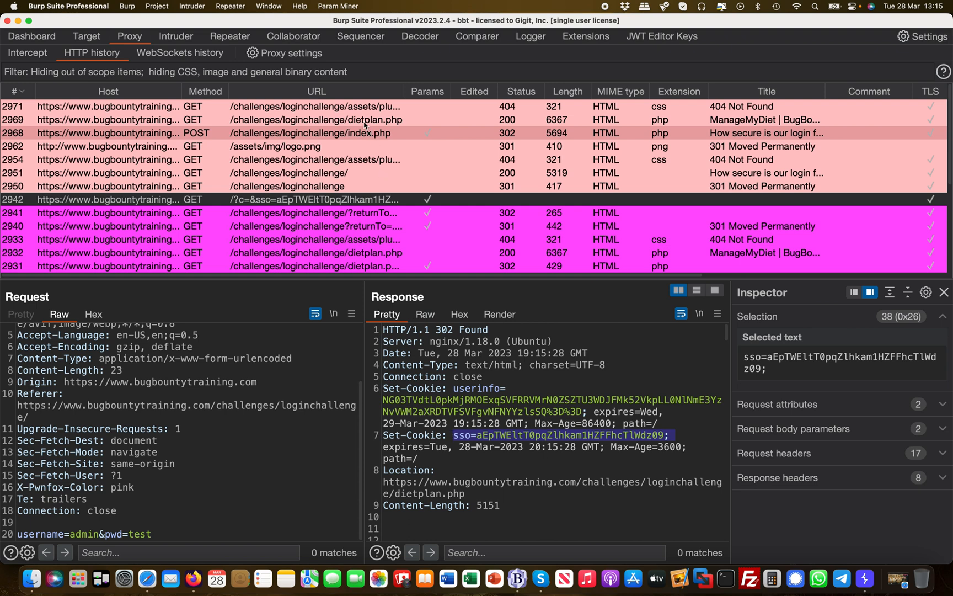
Select the dietplan.php GET and mark the sso cookie in its Cookie header
{"action": "left_click", "coordinate": [317, 120]}
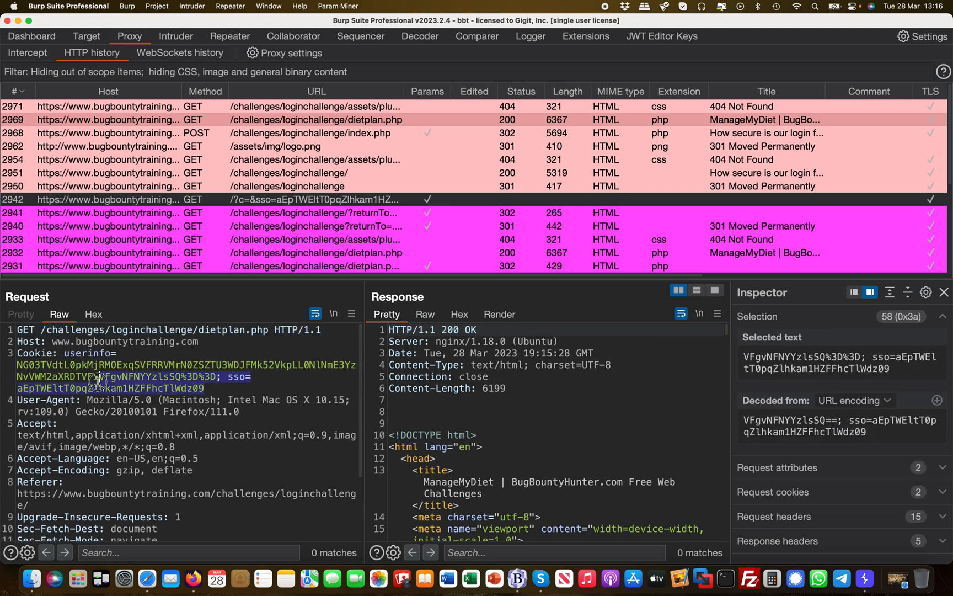
{"action": "left_click_drag", "start_coordinate": [104, 376], "coordinate": [230, 376]}
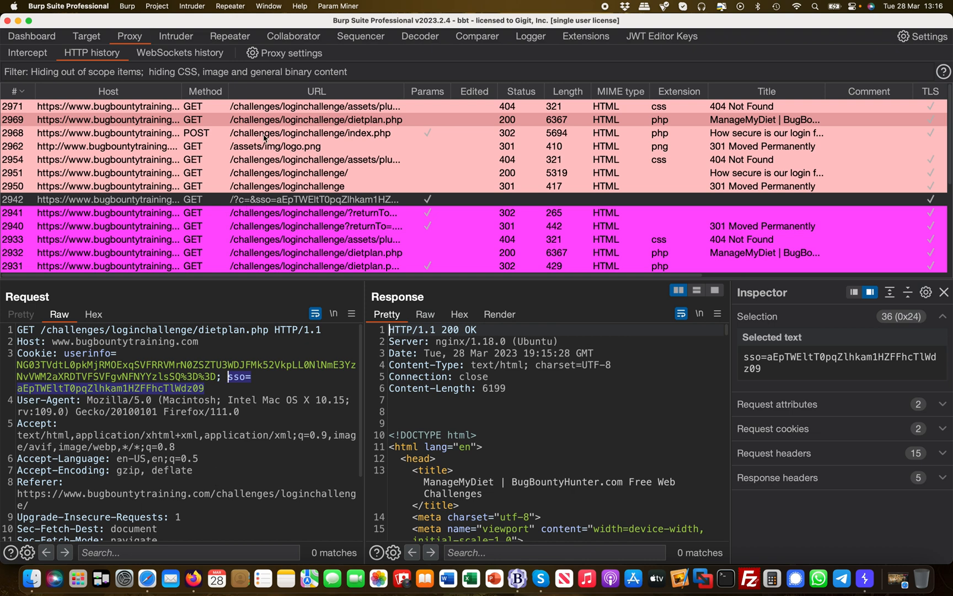
{"action": "mouse_move", "coordinate": [191, 572]}
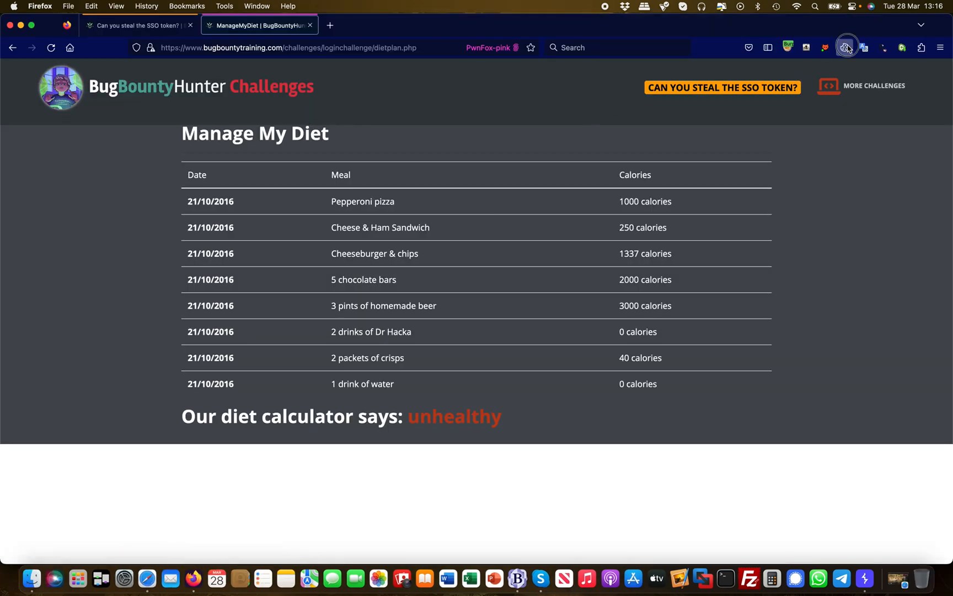
Delete the sso cookie with the Cookie Editor extension, leaving only userinfo
{"action": "left_click", "coordinate": [844, 47]}
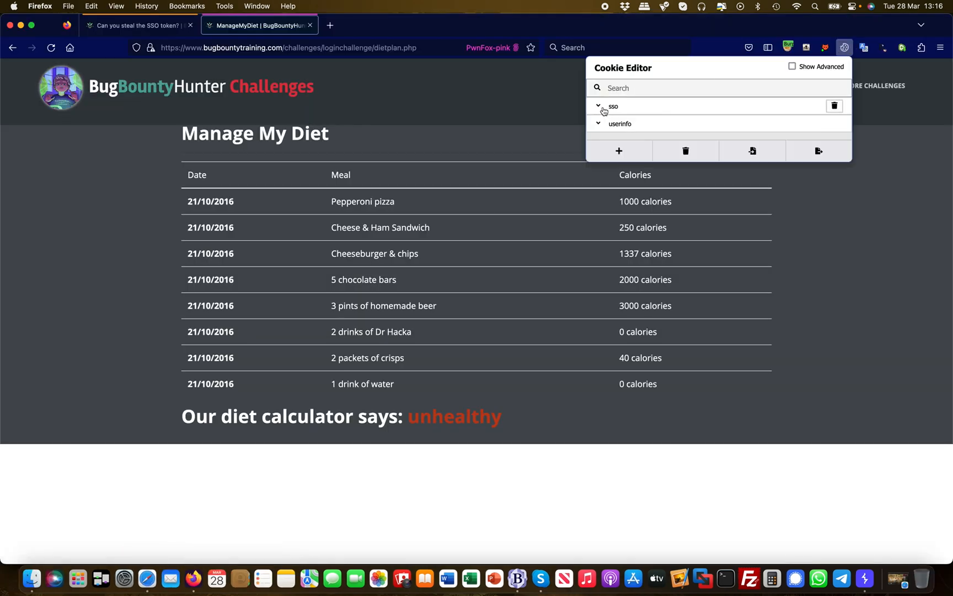
{"action": "left_click", "coordinate": [599, 106]}
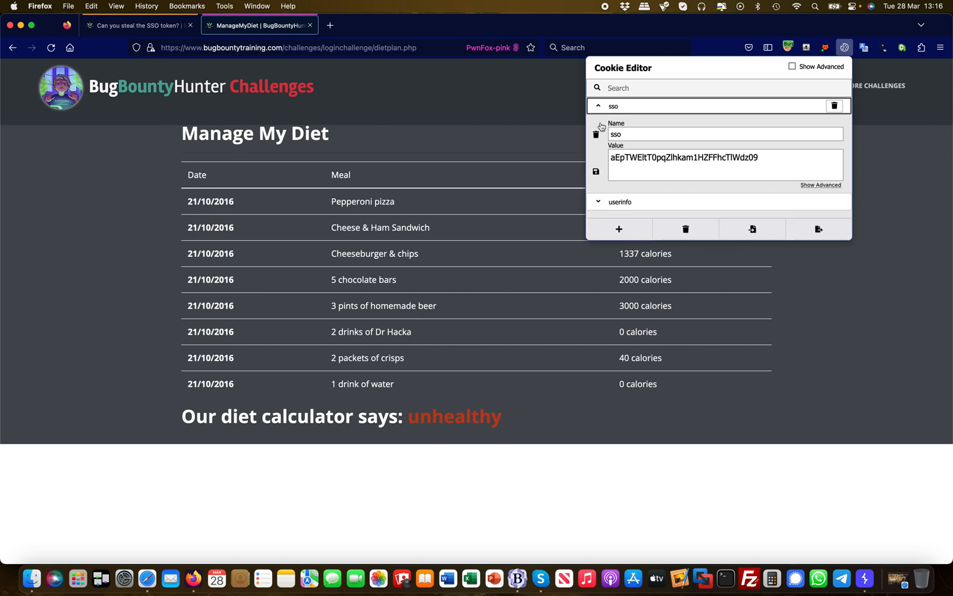
{"action": "left_click", "coordinate": [834, 104]}
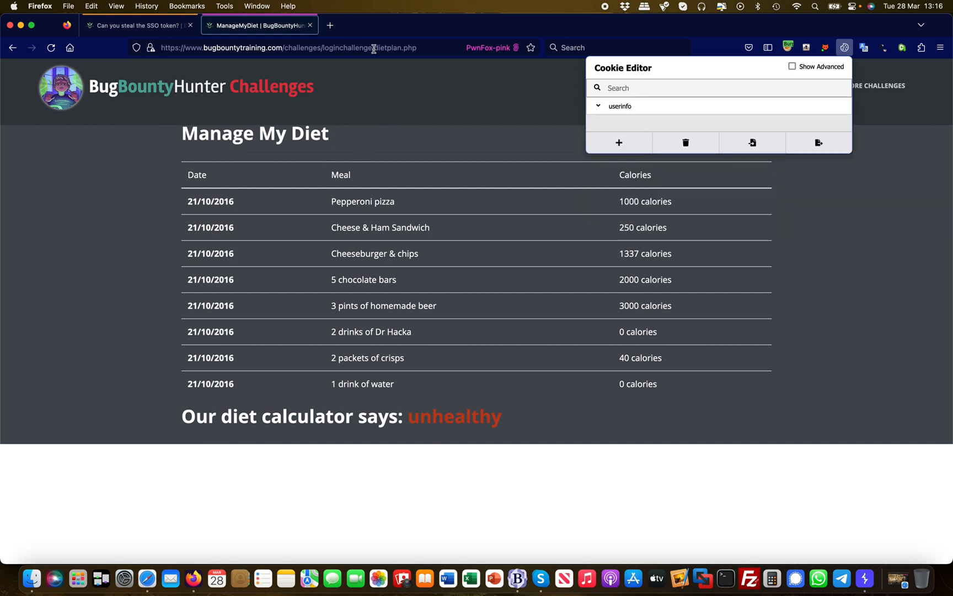
Duplicate the diet plan tab so the page loads again without the sso cookie
{"action": "left_click", "coordinate": [289, 48]}
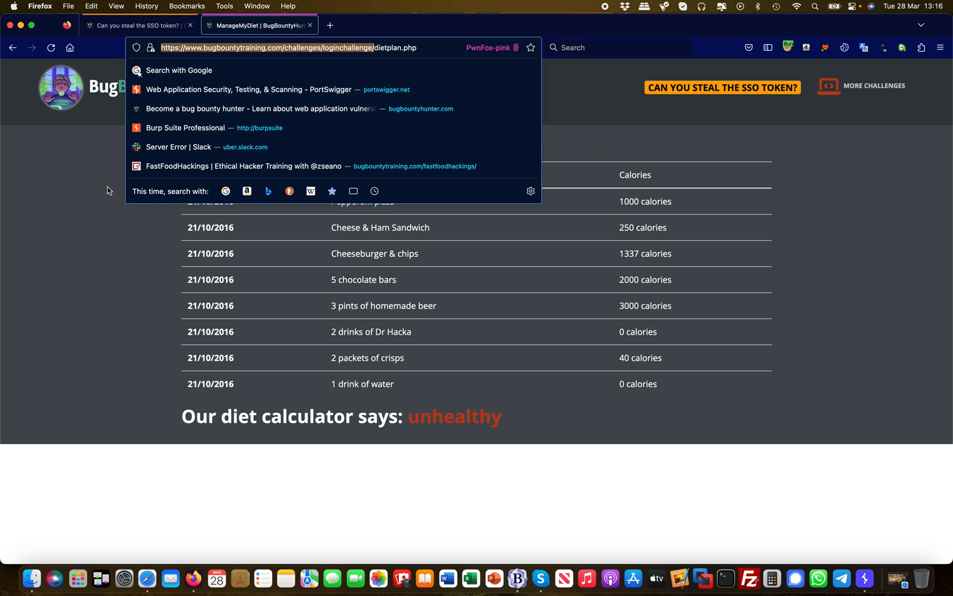
{"action": "mouse_move", "coordinate": [402, 47]}
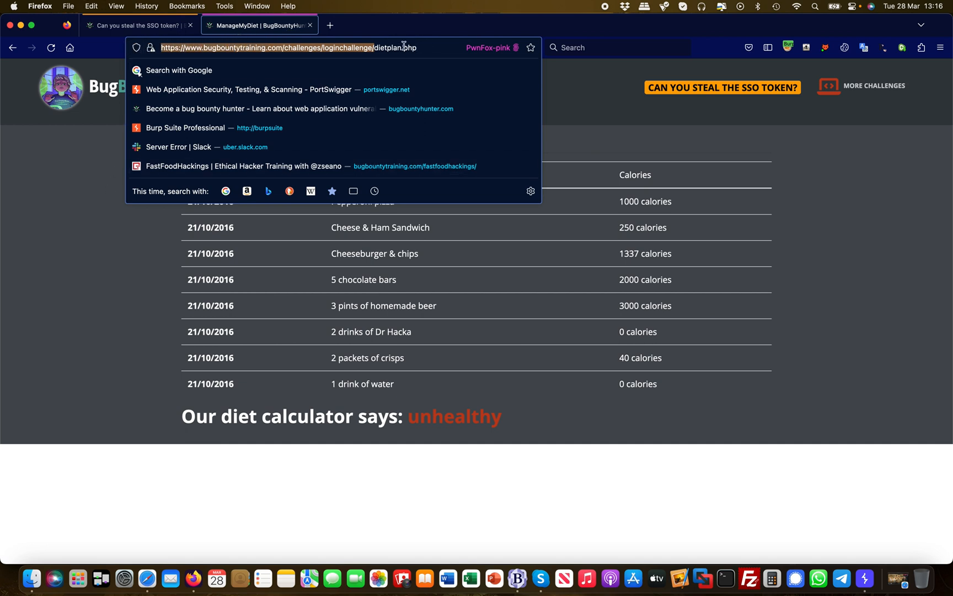
{"action": "right_click", "coordinate": [260, 26]}
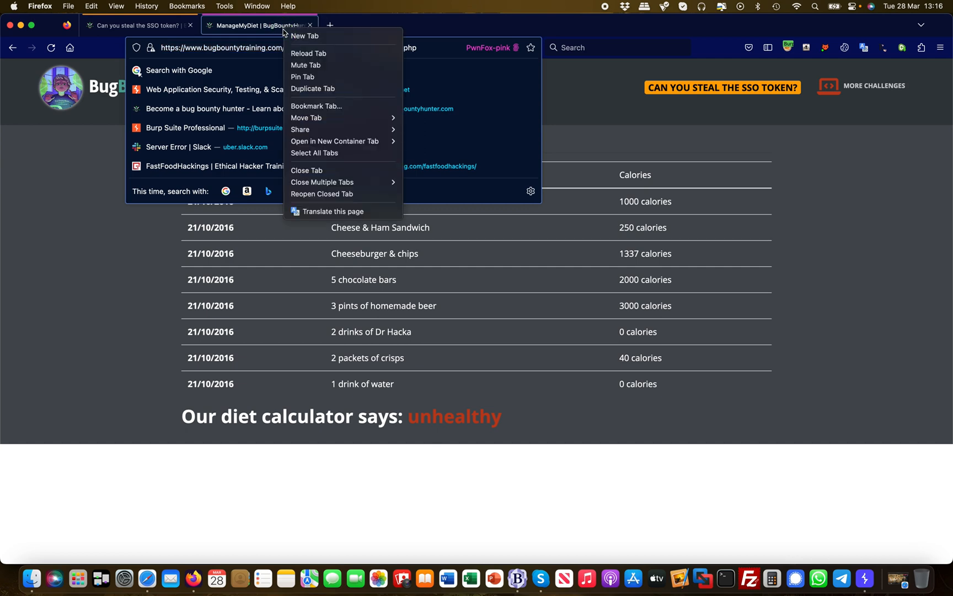
{"action": "left_click", "coordinate": [306, 37]}
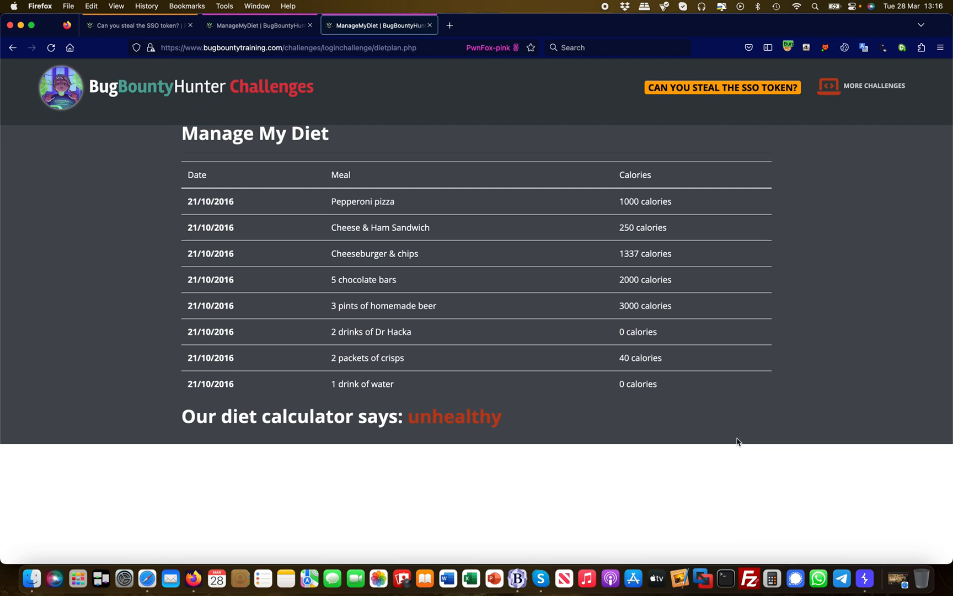
{"action": "mouse_move", "coordinate": [866, 455]}
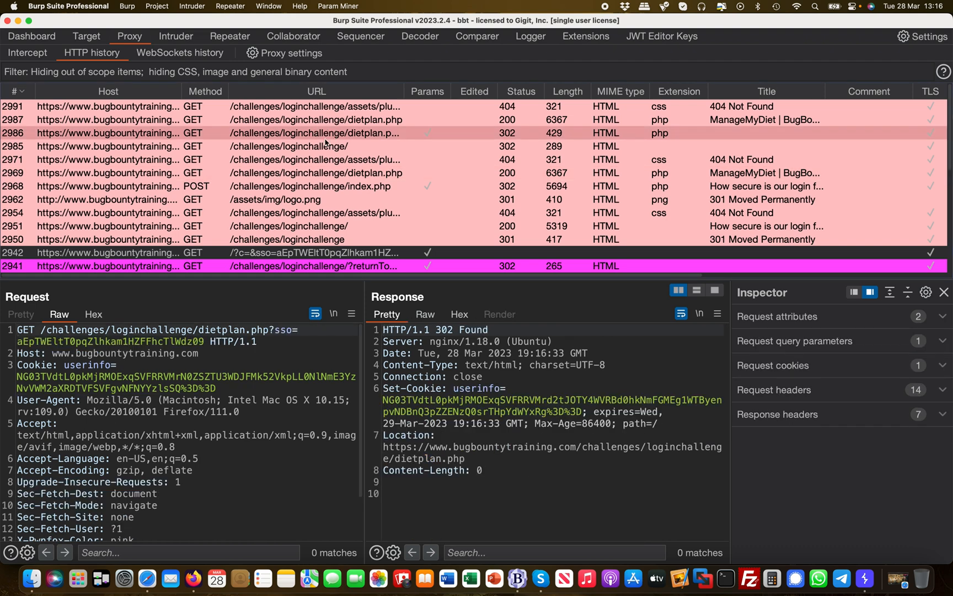
{"action": "mouse_move", "coordinate": [294, 354]}
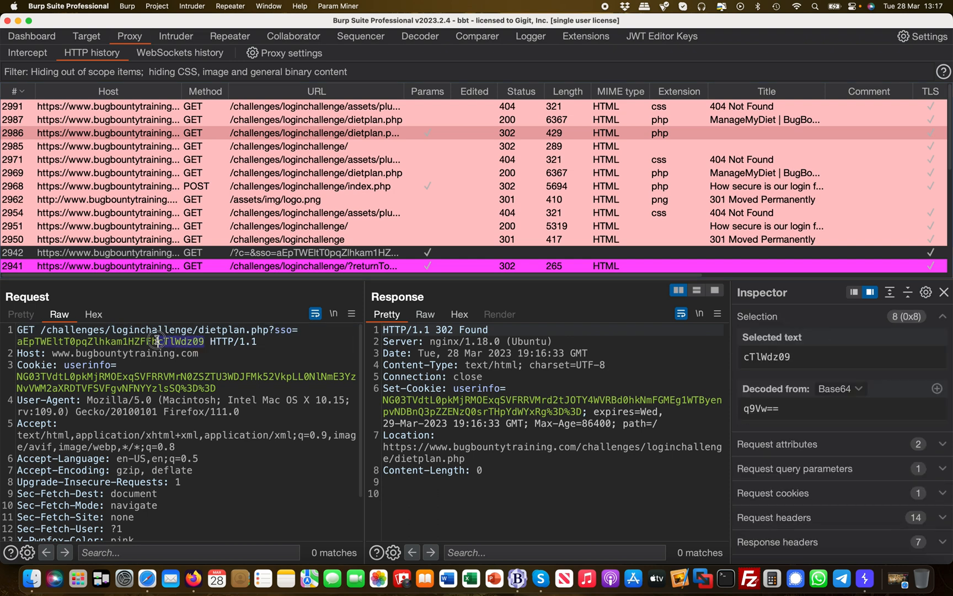
Mark the sso token sent as a URL parameter in the dietplan.php?sso= request
{"action": "left_click_drag", "start_coordinate": [156, 341], "coordinate": [19, 340]}
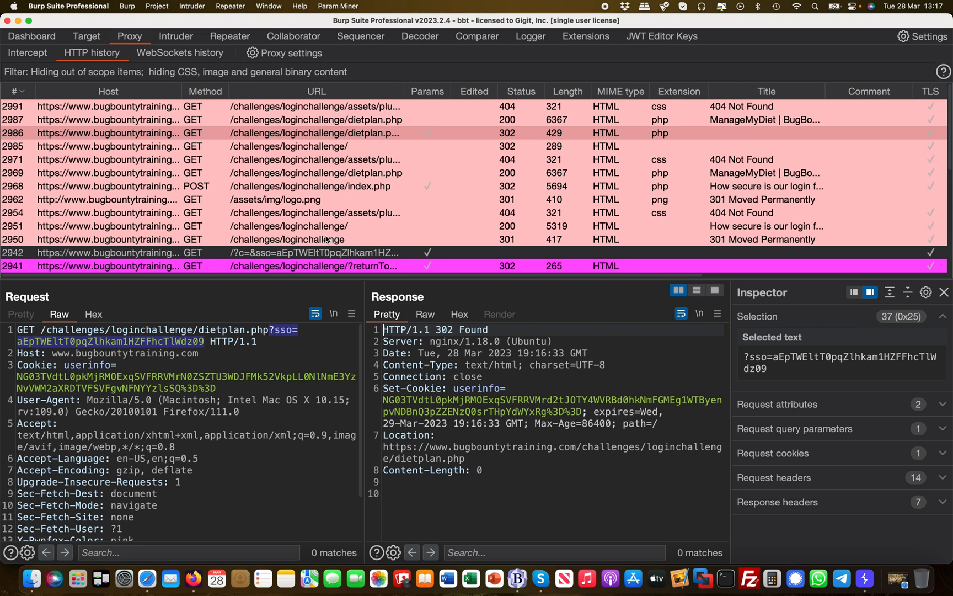
{"action": "mouse_move", "coordinate": [224, 431]}
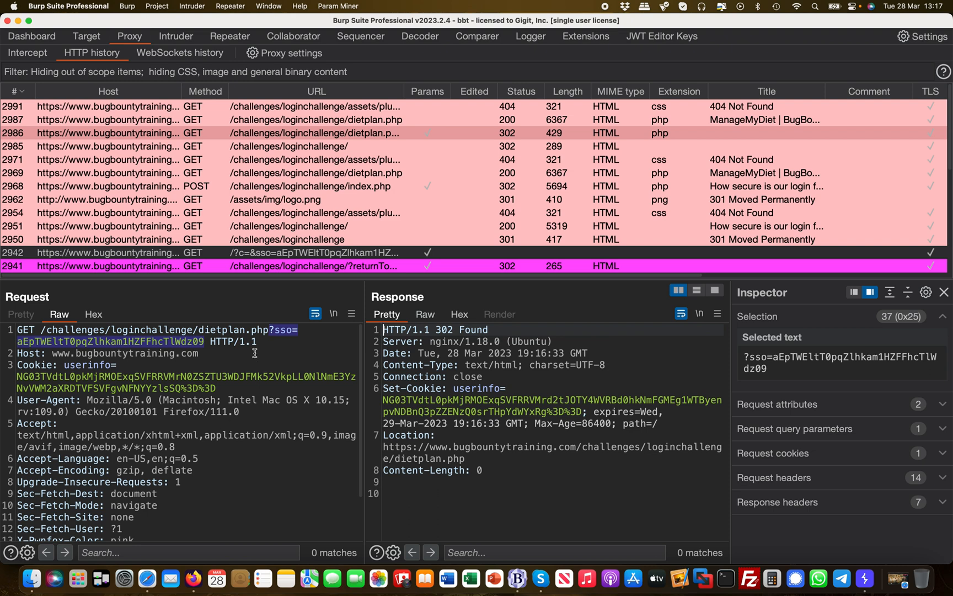
{"action": "left_click", "coordinate": [586, 37]}
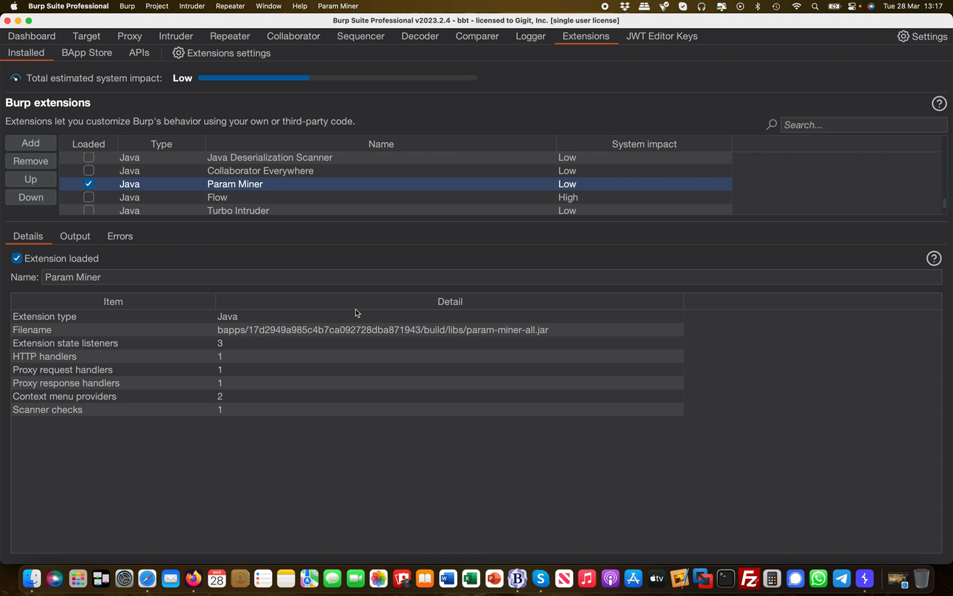
{"action": "mouse_move", "coordinate": [372, 134]}
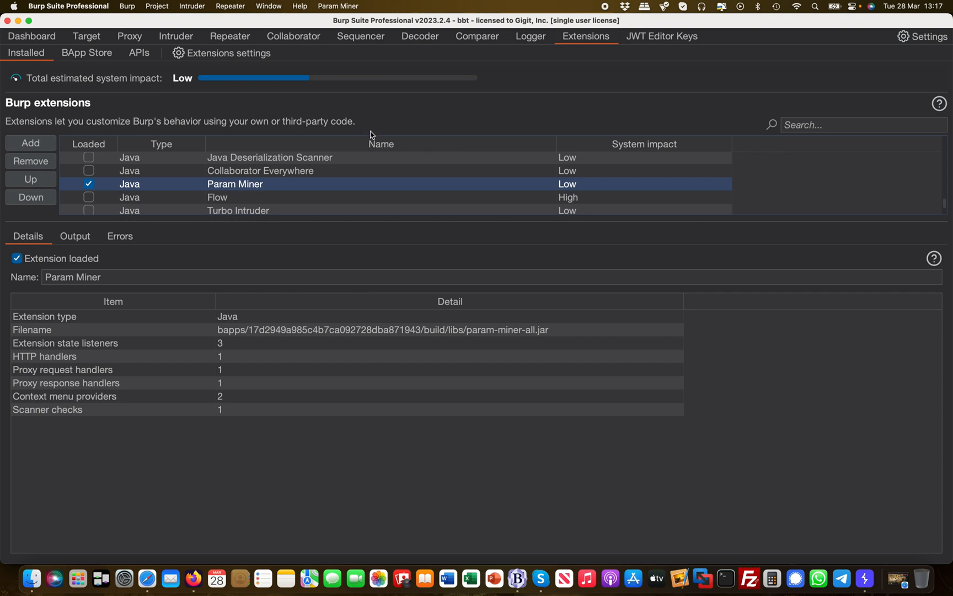
{"action": "mouse_move", "coordinate": [410, 346]}
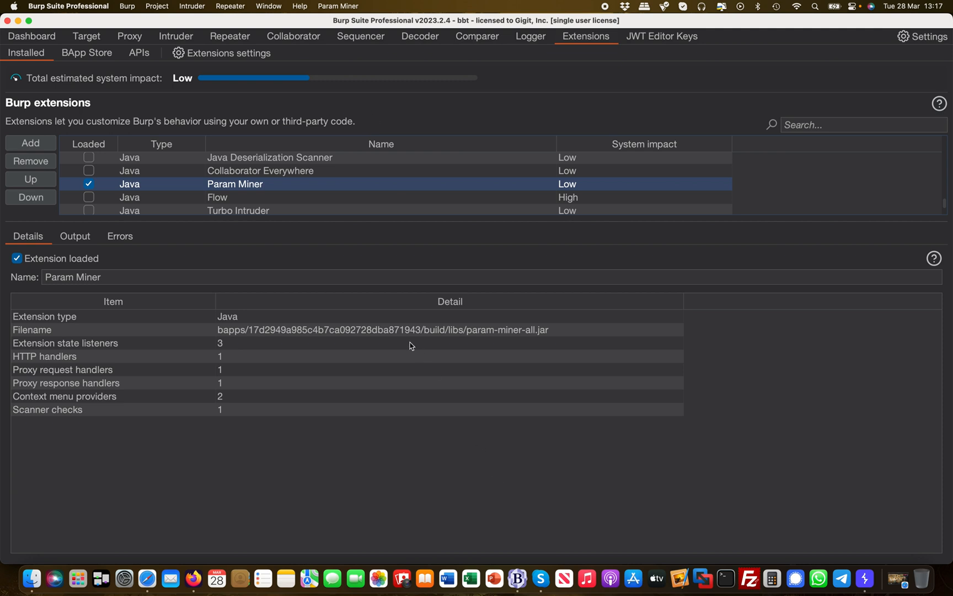
Copy the '?returnTo=' line from the BBEdit payload notes and hide BBEdit
{"action": "left_click", "coordinate": [524, 563]}
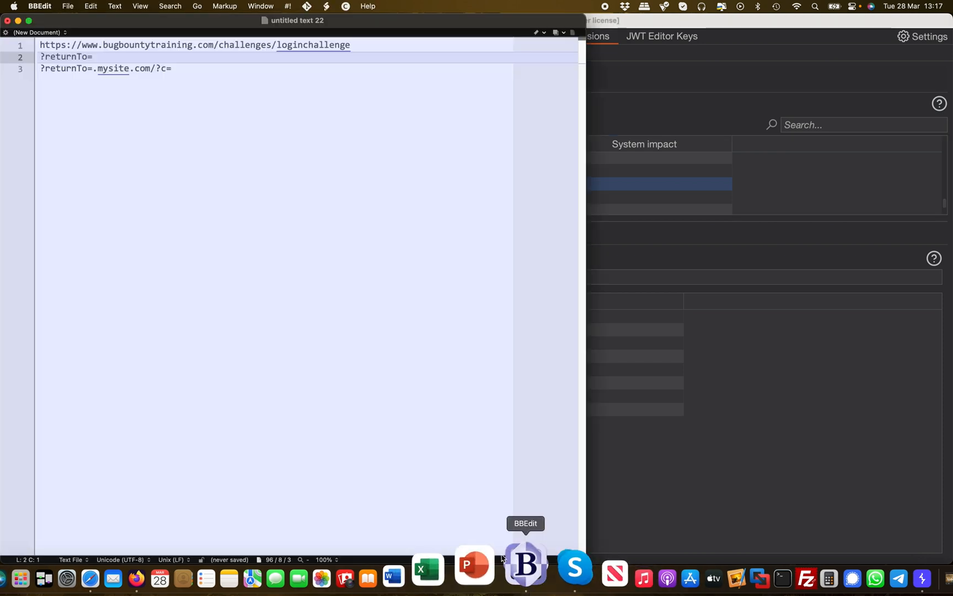
{"action": "triple_click", "coordinate": [66, 56]}
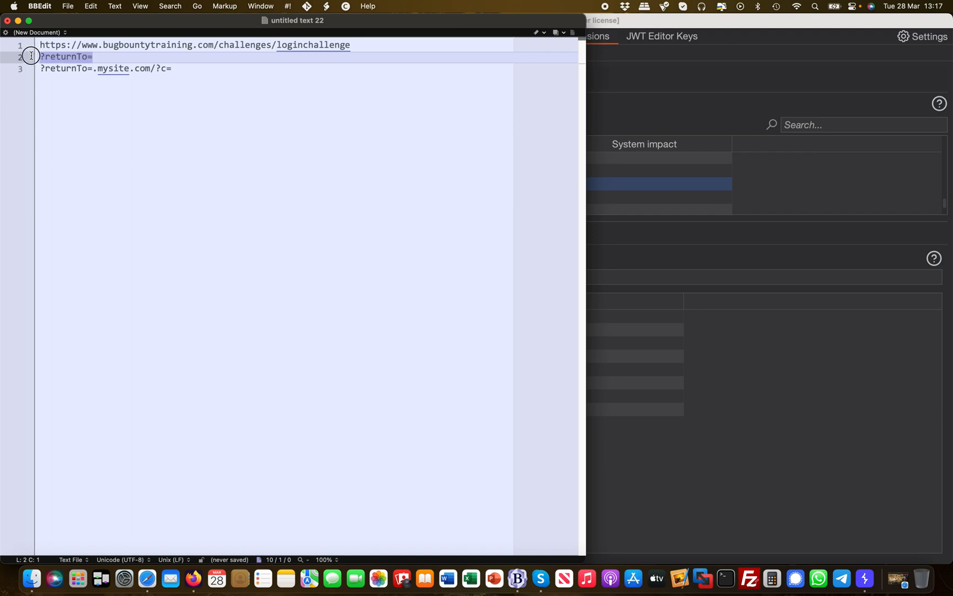
{"action": "left_click", "coordinate": [350, 45]}
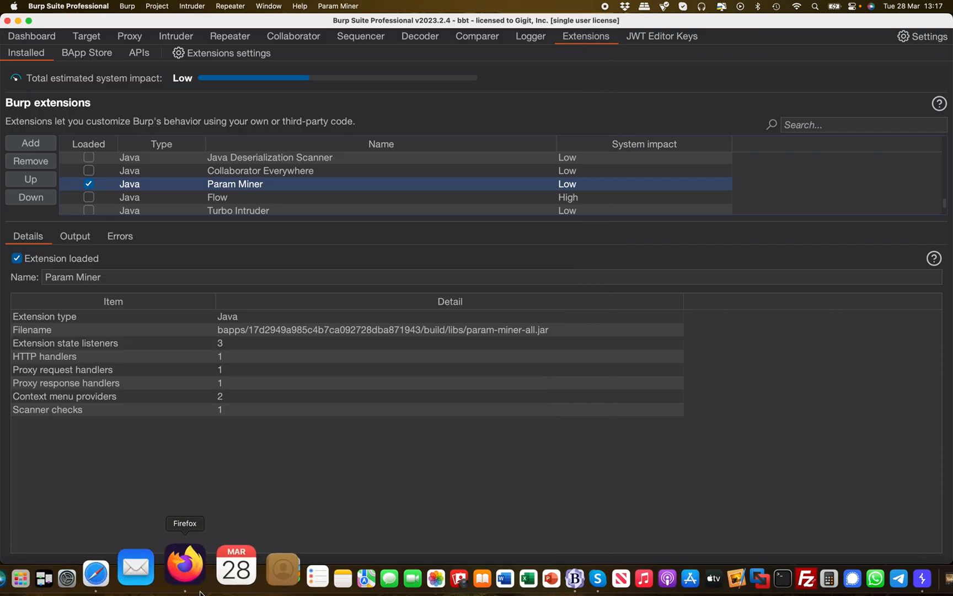
Load loginchallenge?returnTo=.martinvoelk.com in Firefox, replacing the mysite domain
{"action": "left_click", "coordinate": [184, 566]}
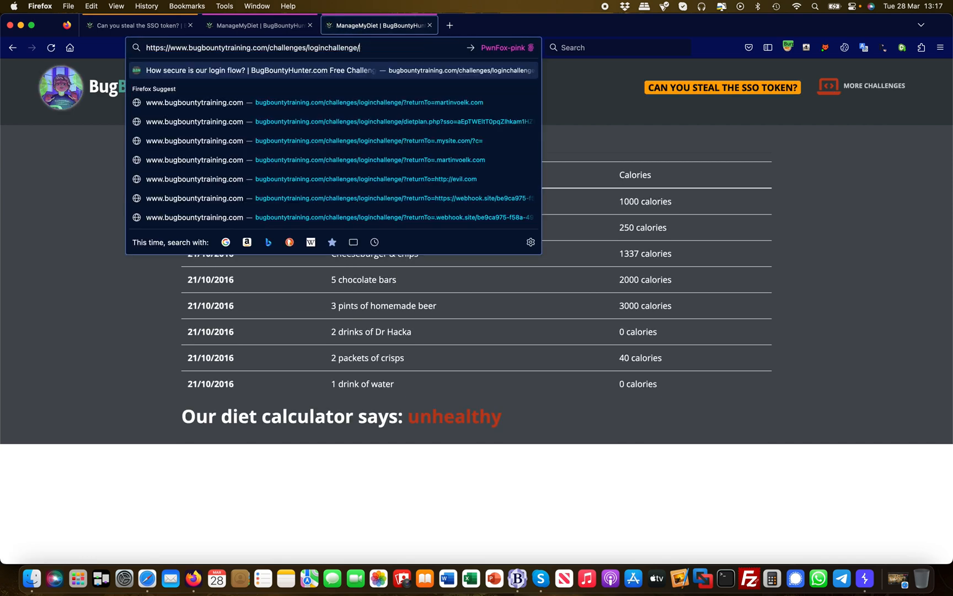
{"action": "type", "text": "red"}
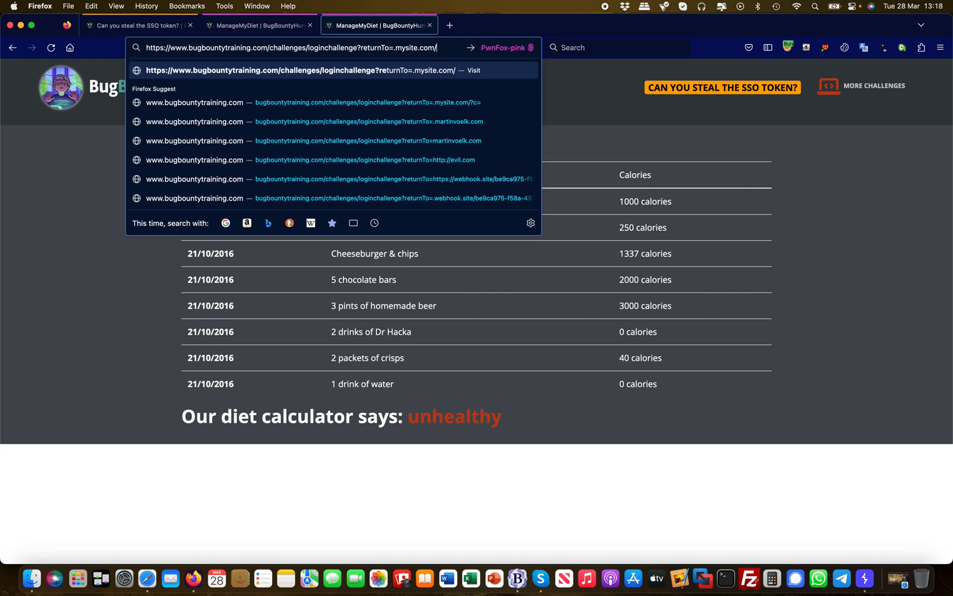
{"action": "key", "text": "backspace"}
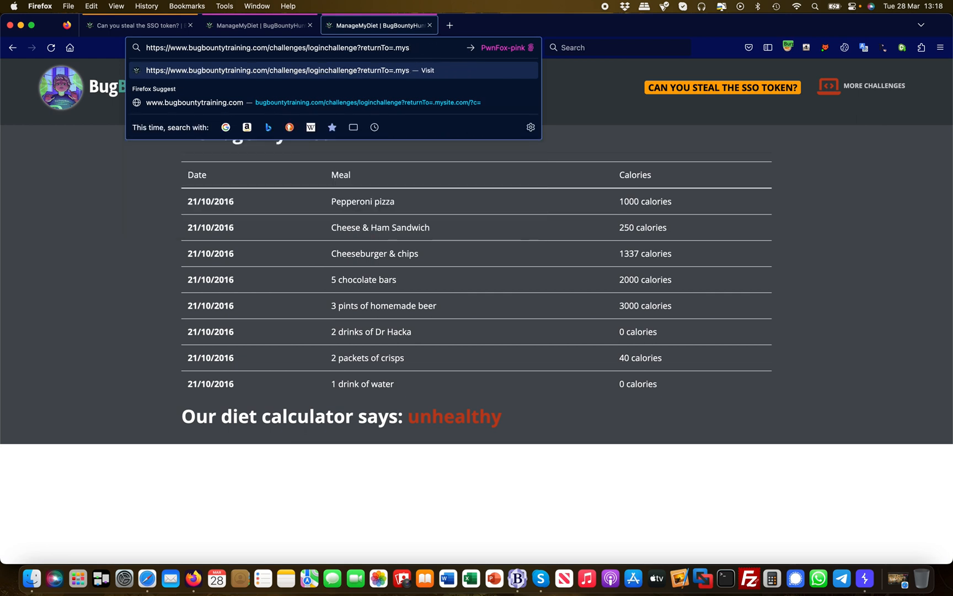
{"action": "key", "text": "Backspace"}
{"action": "type", "text": "artinv"}
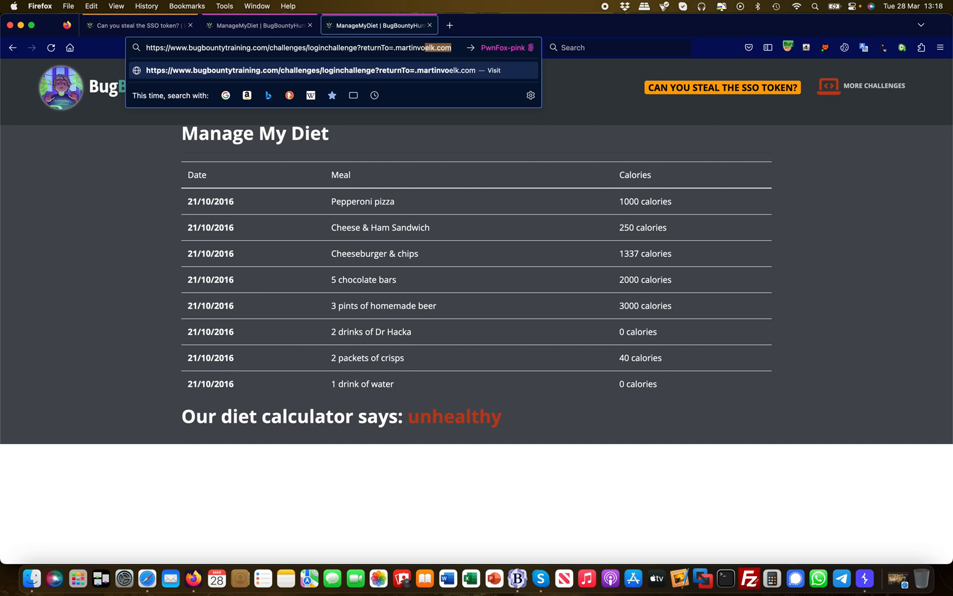
{"action": "type", "text": "om"}
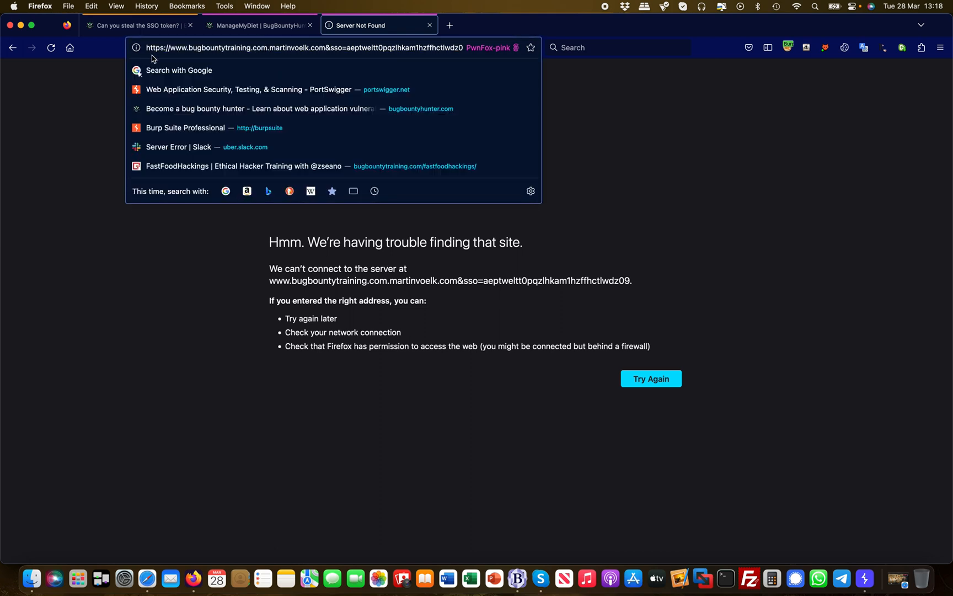
Highlight bugbountytraining.com in the redirected address carrying &sso= on the attacker domain
{"action": "double_click", "coordinate": [229, 47]}
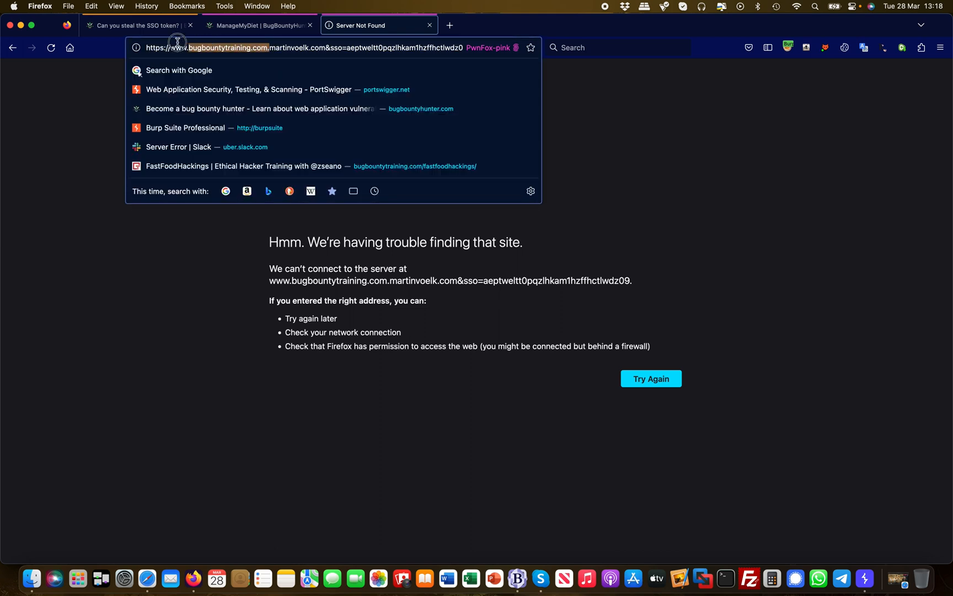
{"action": "left_click", "coordinate": [290, 47]}
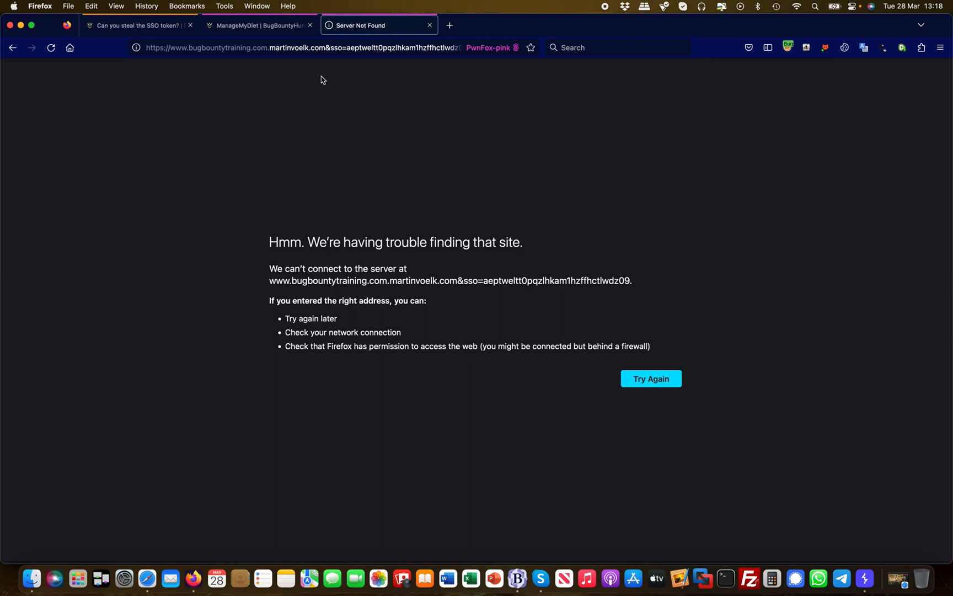
{"action": "mouse_move", "coordinate": [299, 67]}
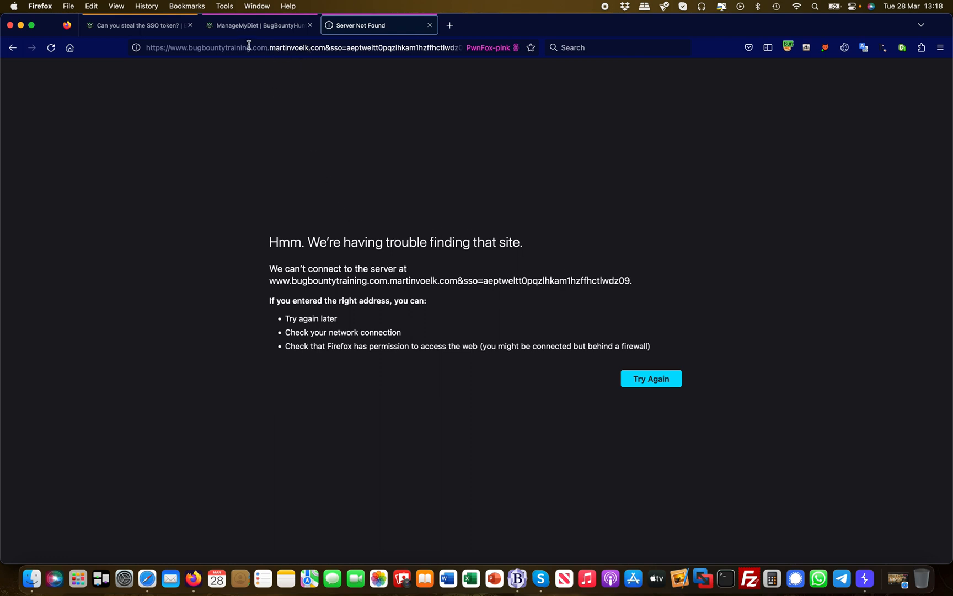
{"action": "mouse_move", "coordinate": [271, 47]}
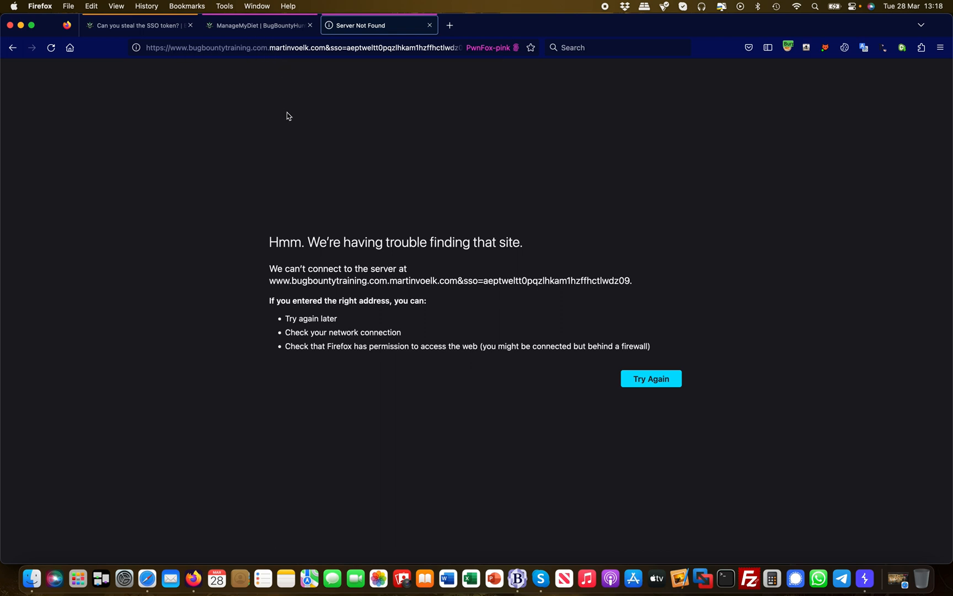
{"action": "mouse_move", "coordinate": [608, 255]}
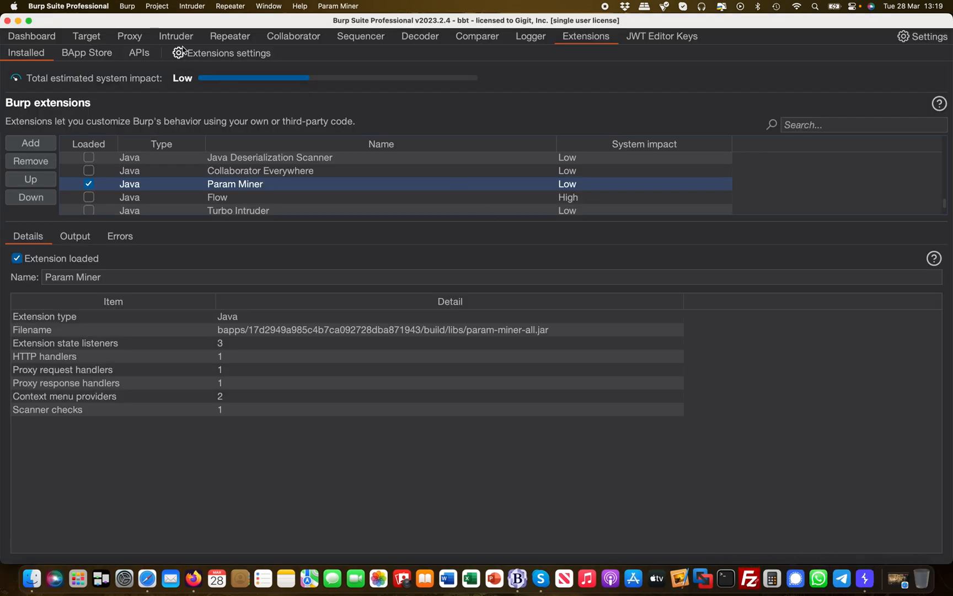
Show the returnTo=.martinvoelk.com requests in HTTP history, ending on the 302 redirect
{"action": "left_click", "coordinate": [128, 36]}
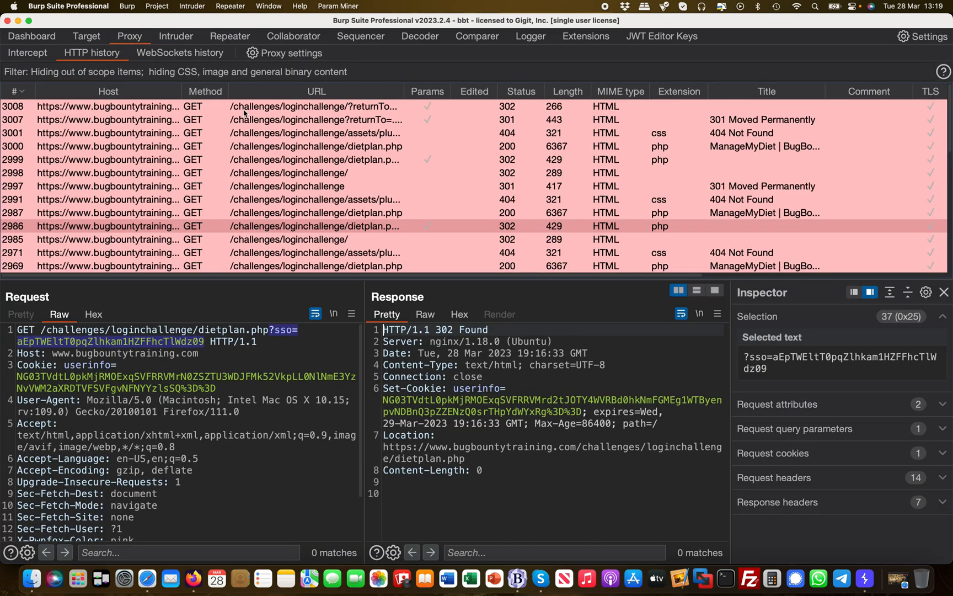
{"action": "left_click", "coordinate": [316, 119]}
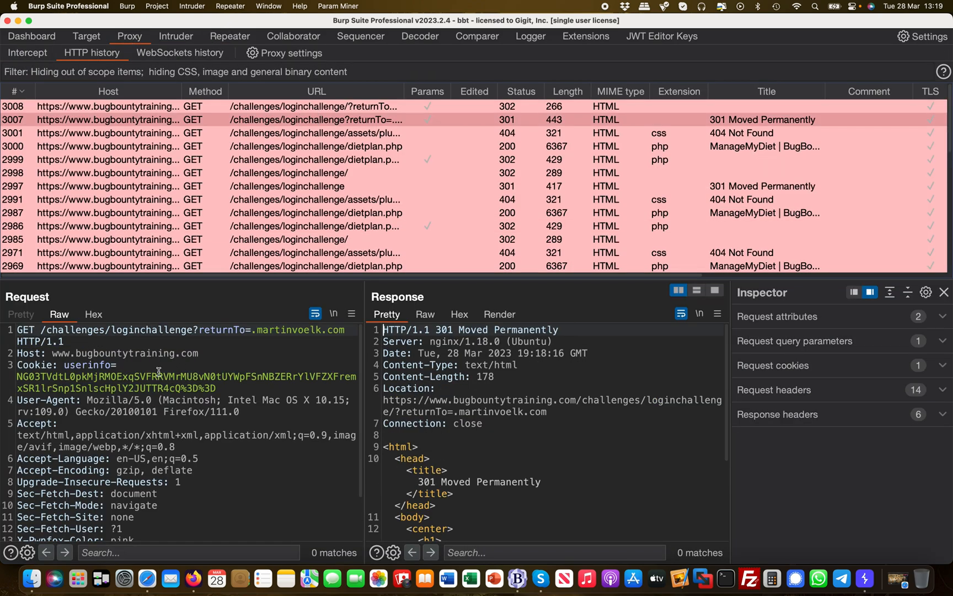
{"action": "mouse_move", "coordinate": [264, 343]}
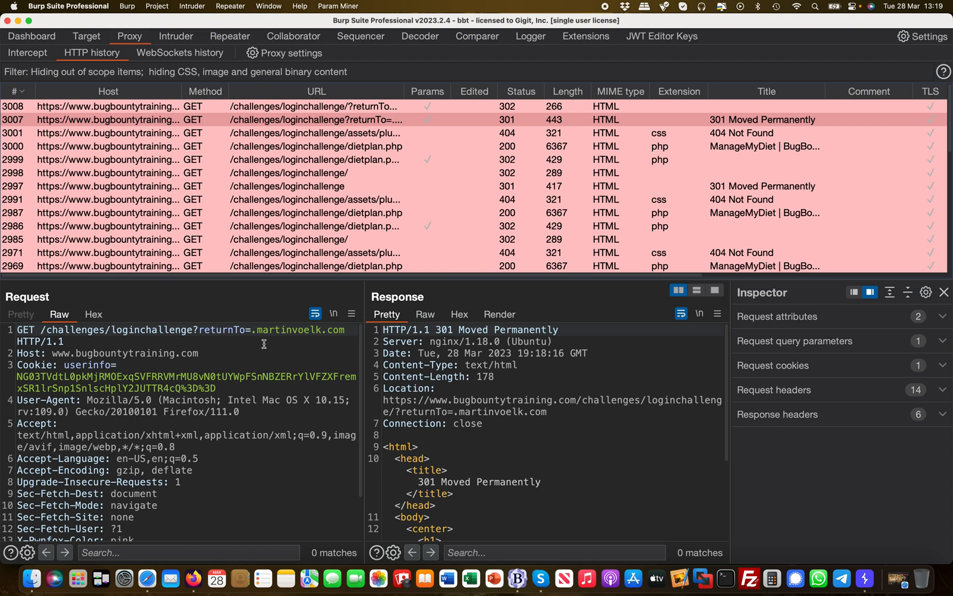
{"action": "left_click", "coordinate": [315, 106]}
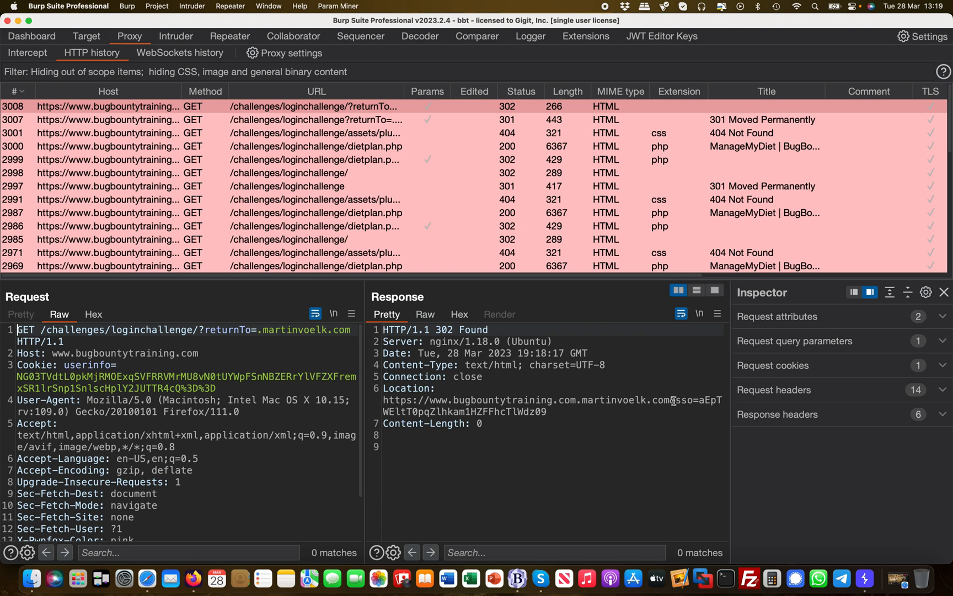
Mark the &sso= token in the 302 Location header so Inspector decodes it from Base64
{"action": "left_click_drag", "start_coordinate": [671, 400], "coordinate": [547, 411]}
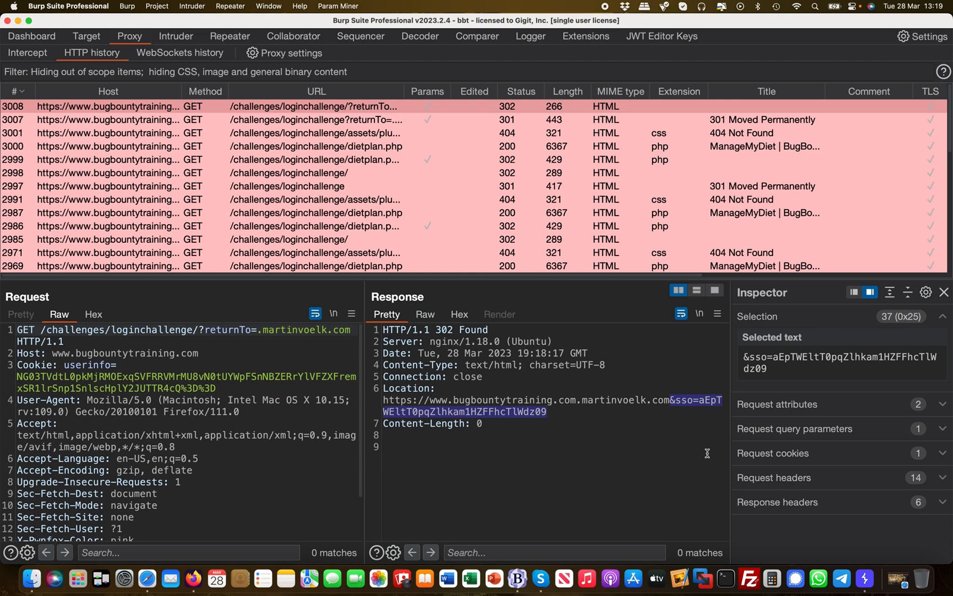
{"action": "mouse_move", "coordinate": [347, 389]}
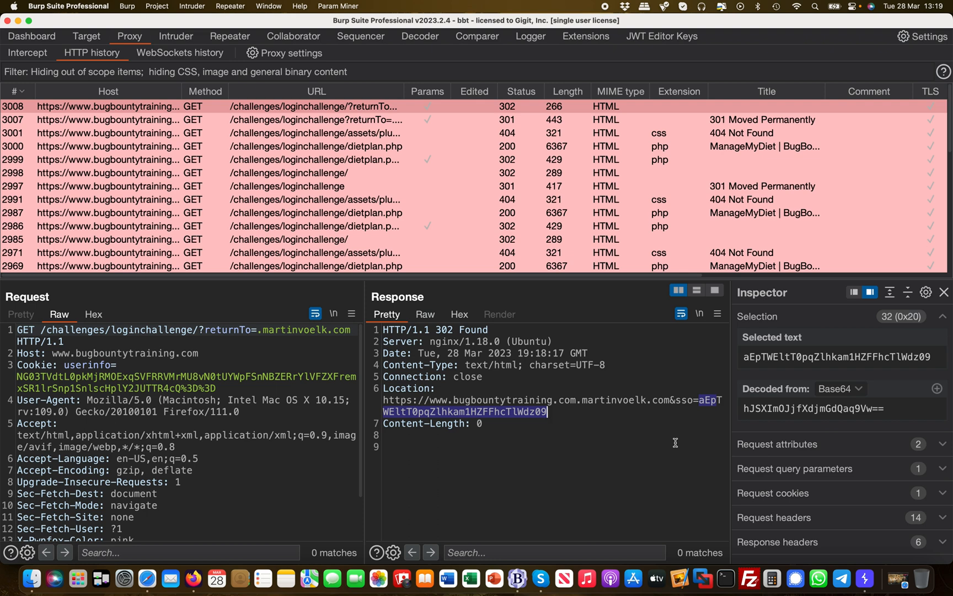
{"action": "mouse_move", "coordinate": [628, 416]}
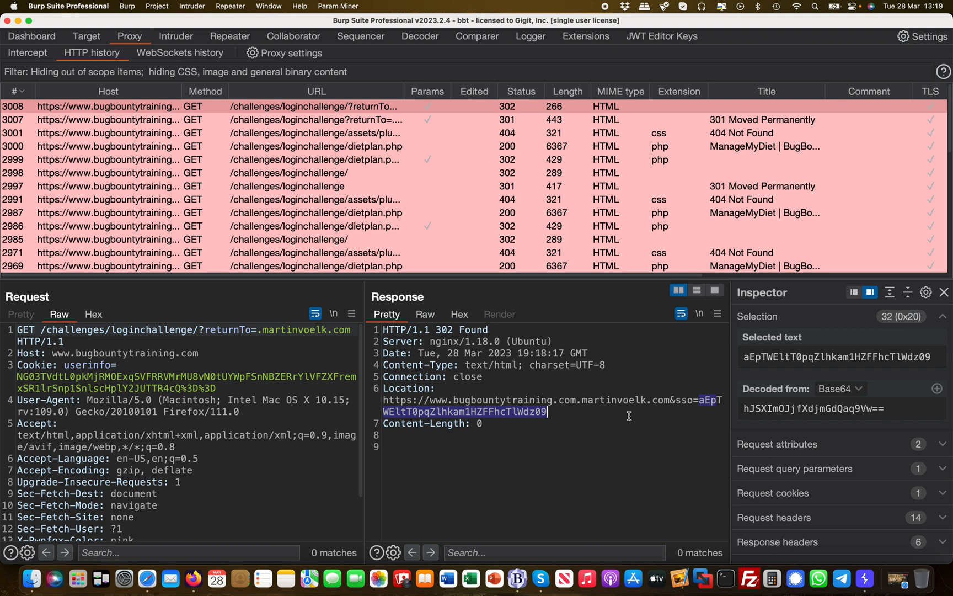